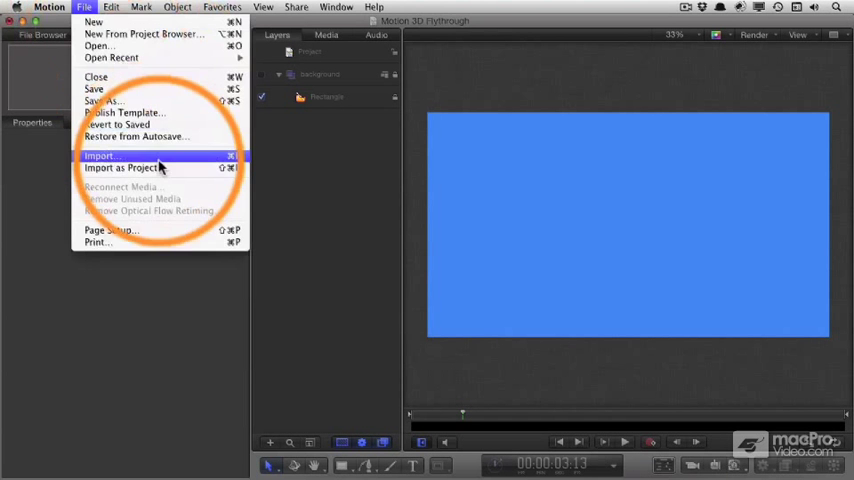
Step: Import the I AM A LOGO image file into its own group above the blue background
click(99, 155)
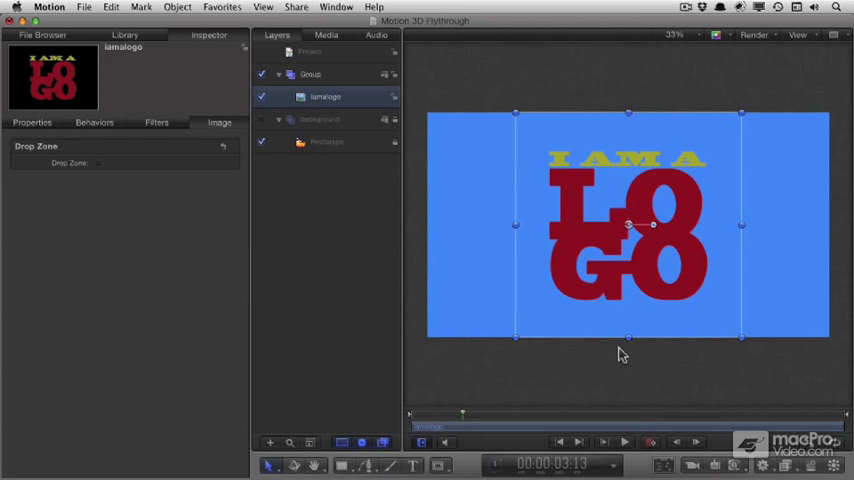
mouse_move(657, 266)
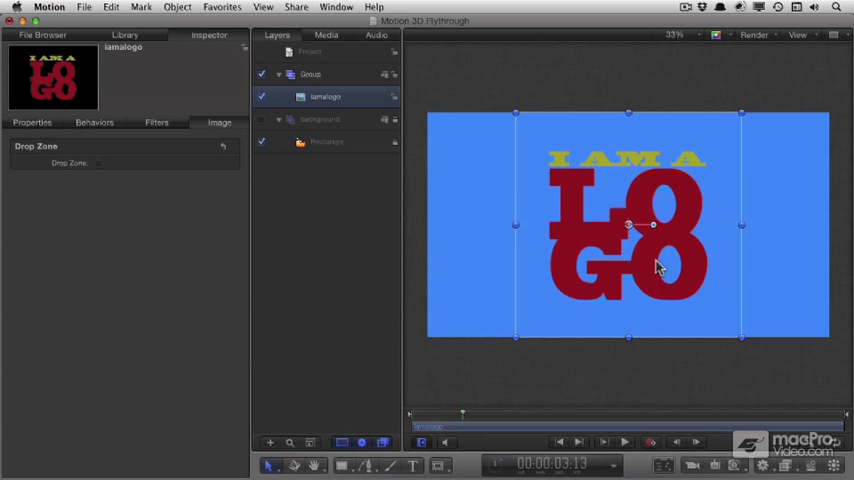
mouse_move(785, 110)
text(opening logo)
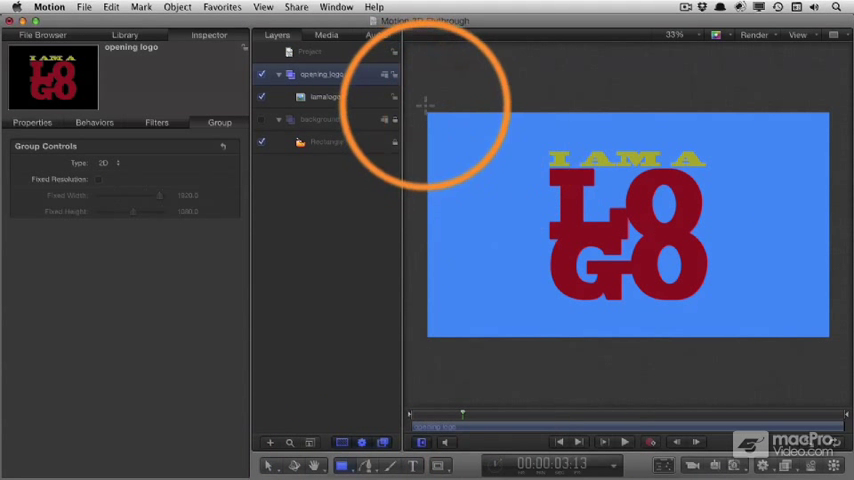
Step: Draw a full-frame white rectangle behind the logo inside the opening_logo group
click(329, 96)
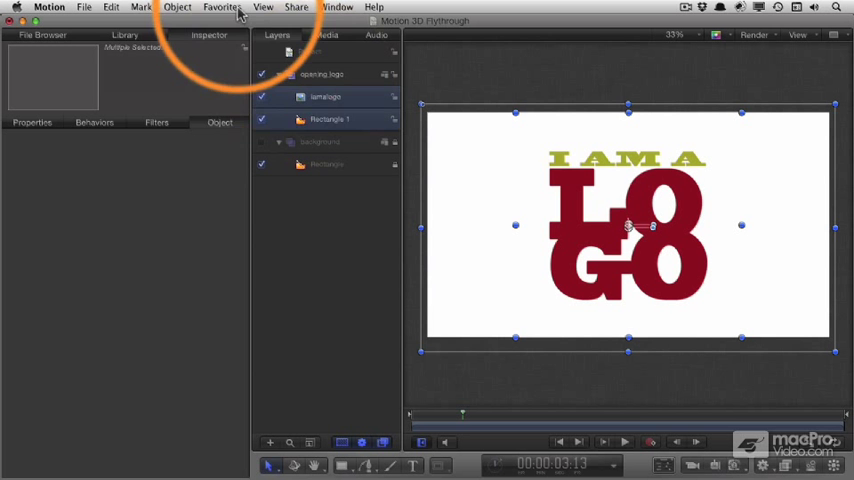
click(221, 7)
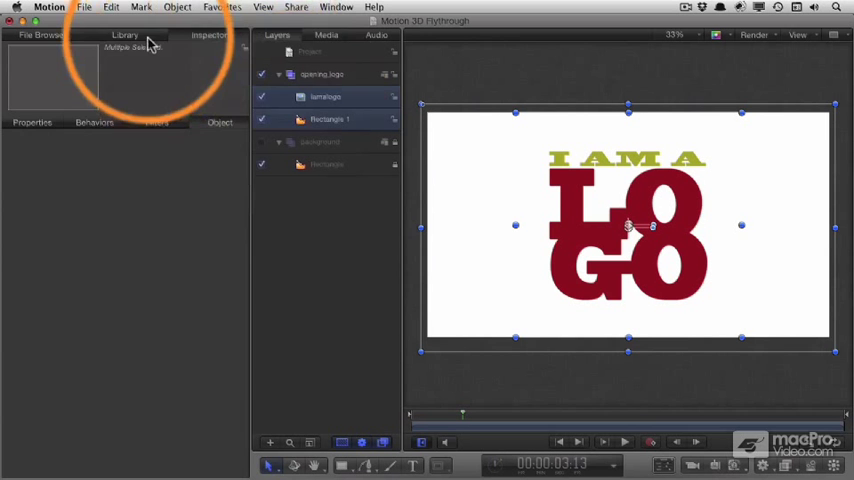
Step: Apply the Library's Basic Motion Fade In/Fade Out behavior to the logo and Rectangle 1 layers
click(124, 35)
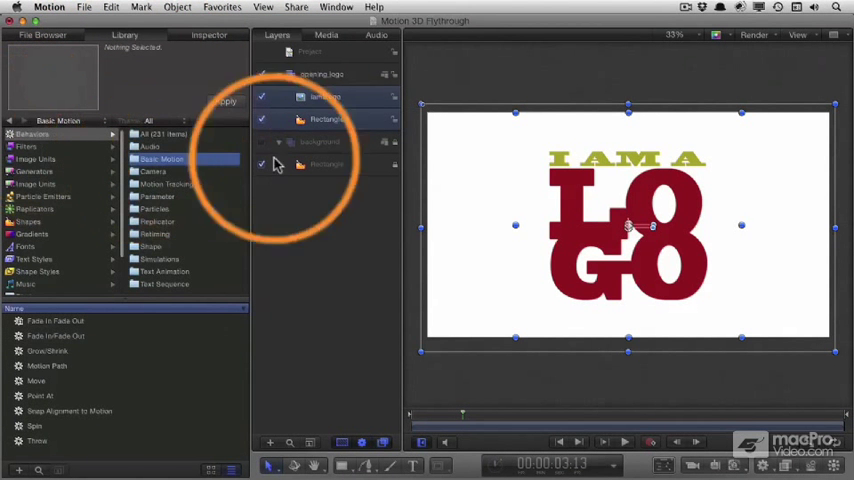
click(55, 336)
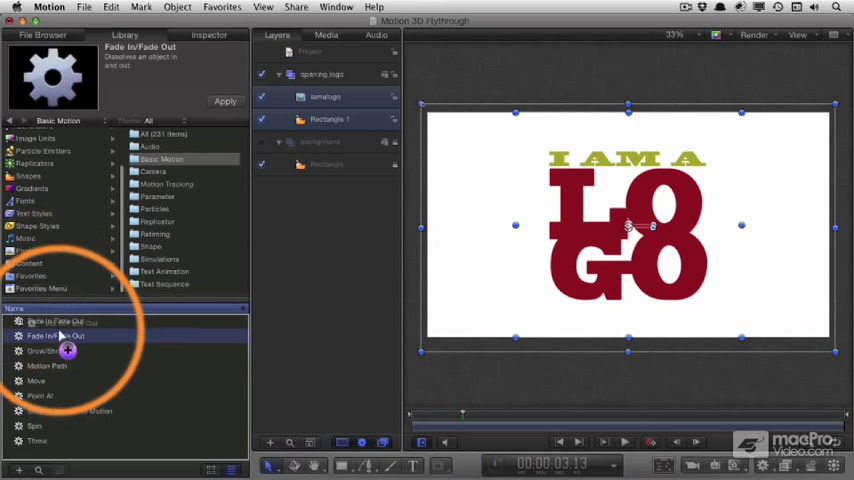
click(57, 335)
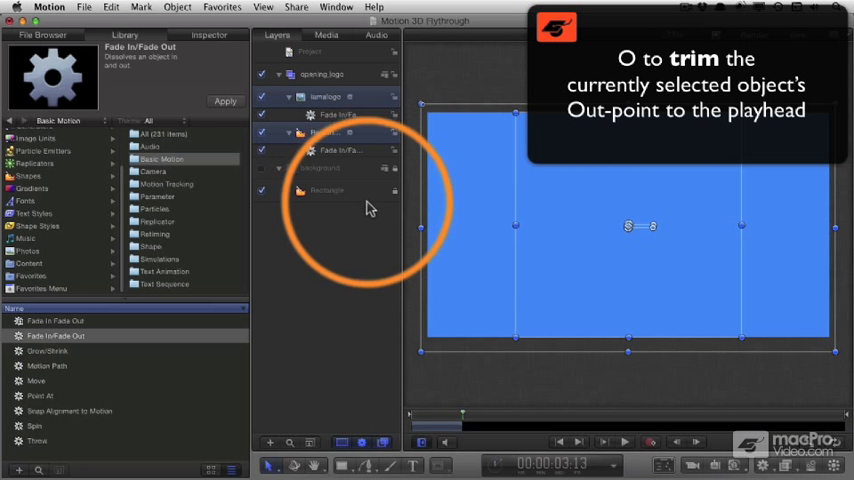
mouse_move(463, 418)
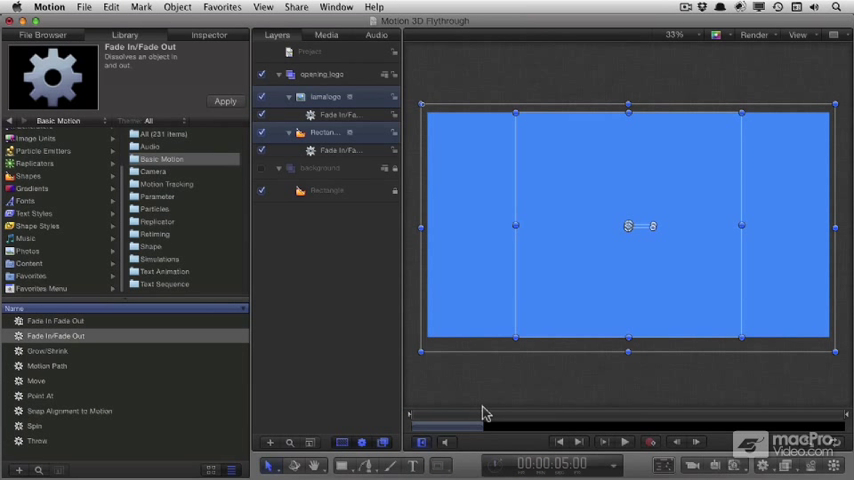
mouse_move(480, 414)
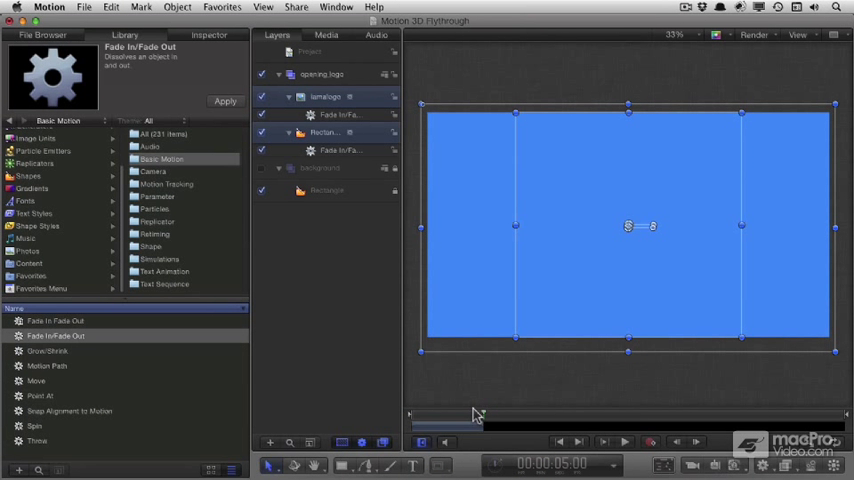
Step: Scrub the timeline to preview the trimmed logo and rectangle fading out
drag(475, 425, 420, 425)
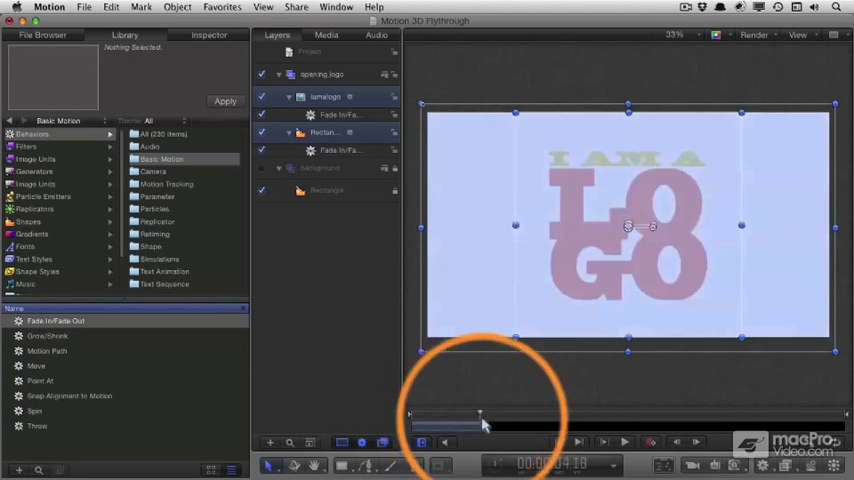
drag(480, 412, 447, 412)
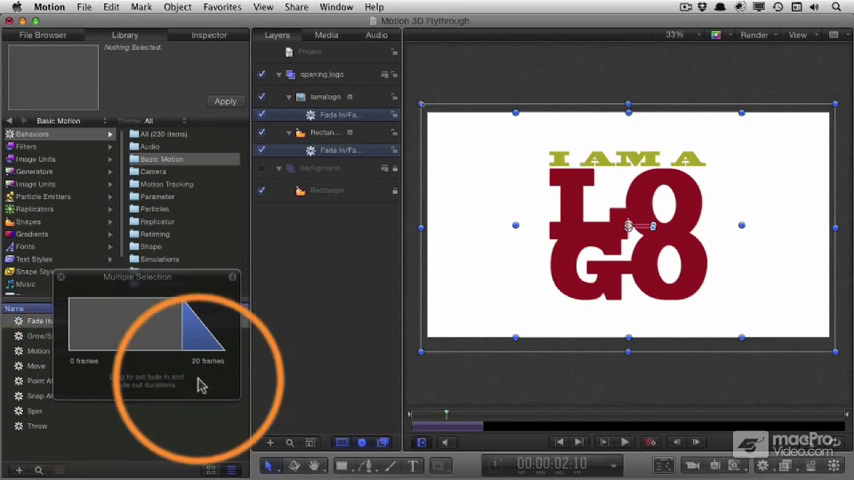
mouse_move(230, 371)
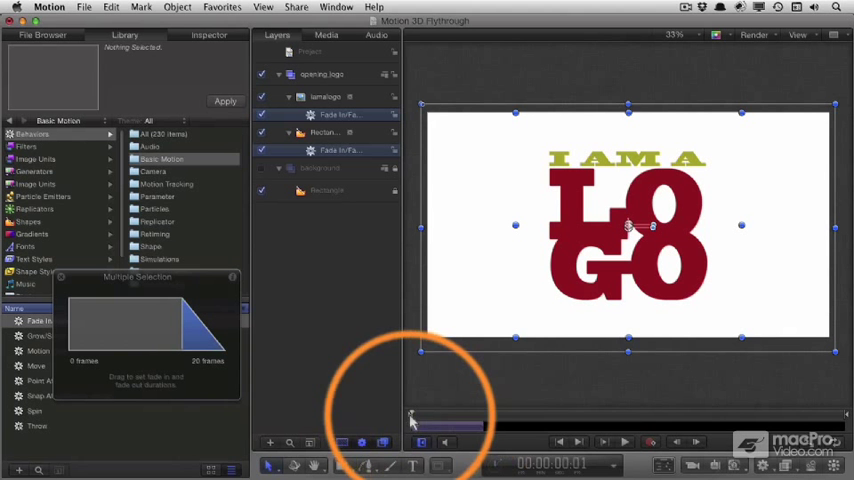
Step: Play and rewatch the fade-out, then bring up the logo layer's settings
click(602, 441)
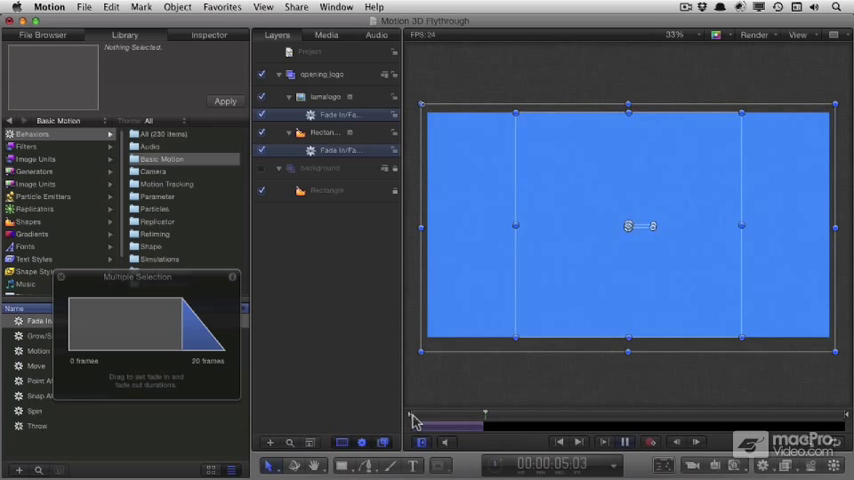
drag(485, 413, 452, 413)
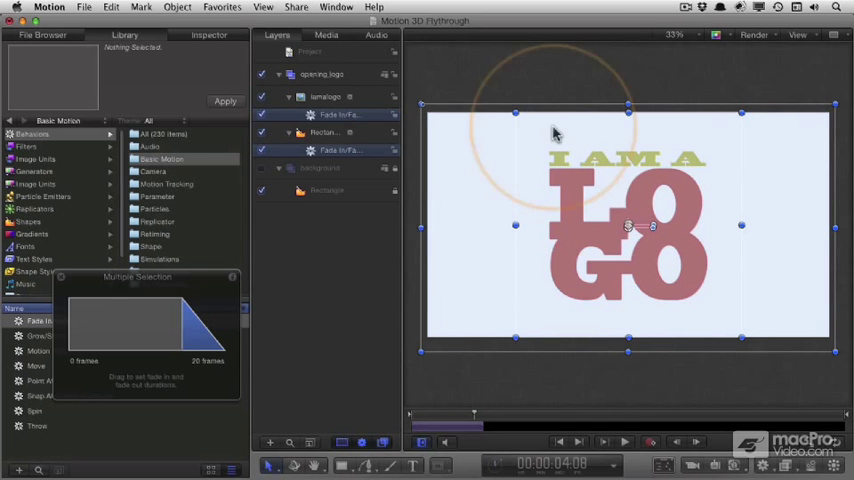
click(322, 132)
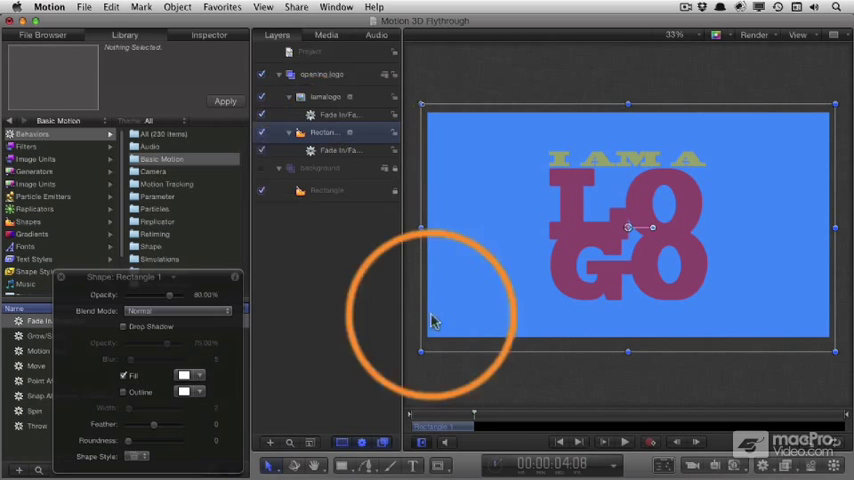
mouse_move(478, 418)
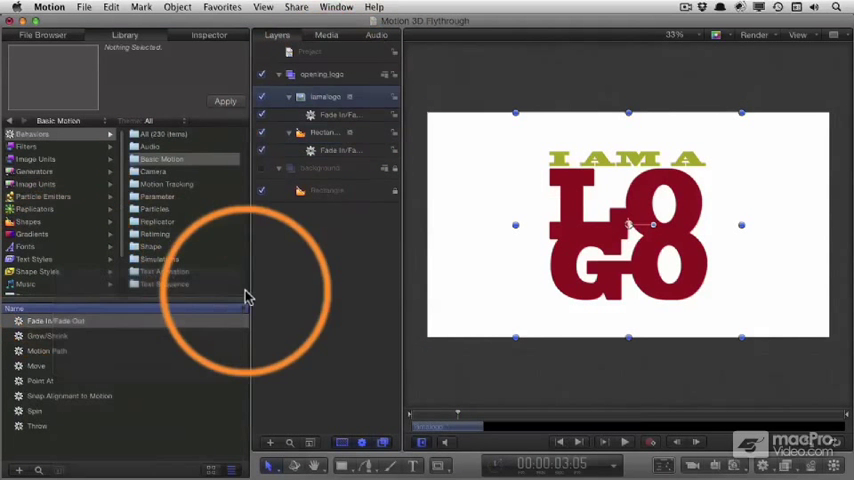
click(209, 34)
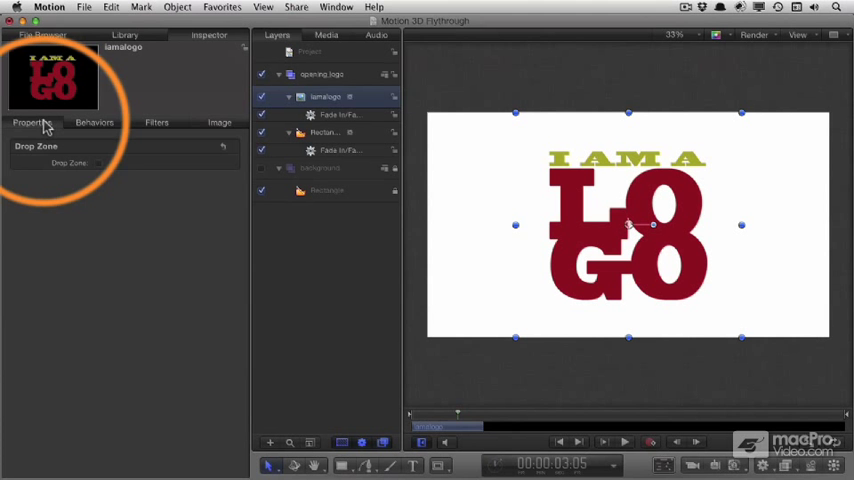
Step: Show the logo's Properties tab and scrub to check its size over time
click(32, 122)
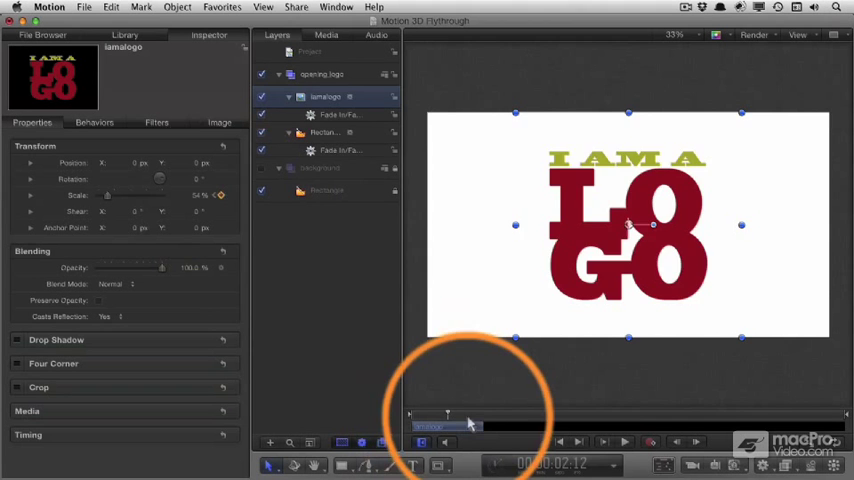
drag(447, 413, 487, 413)
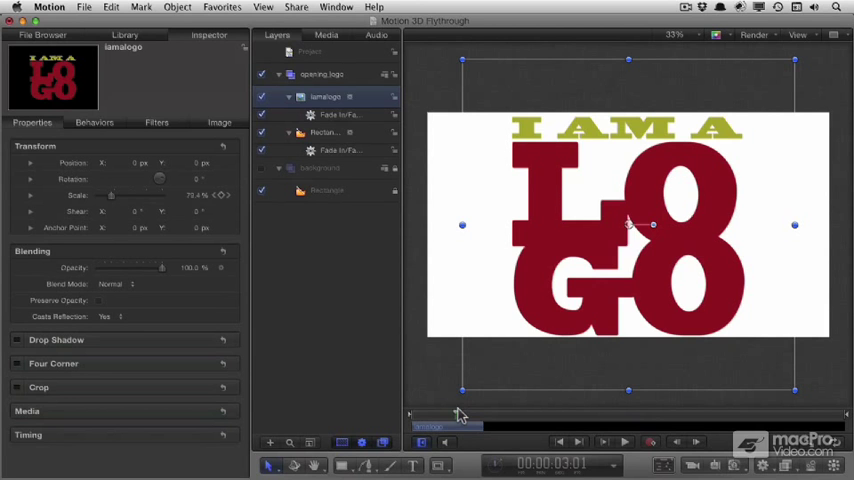
mouse_move(458, 417)
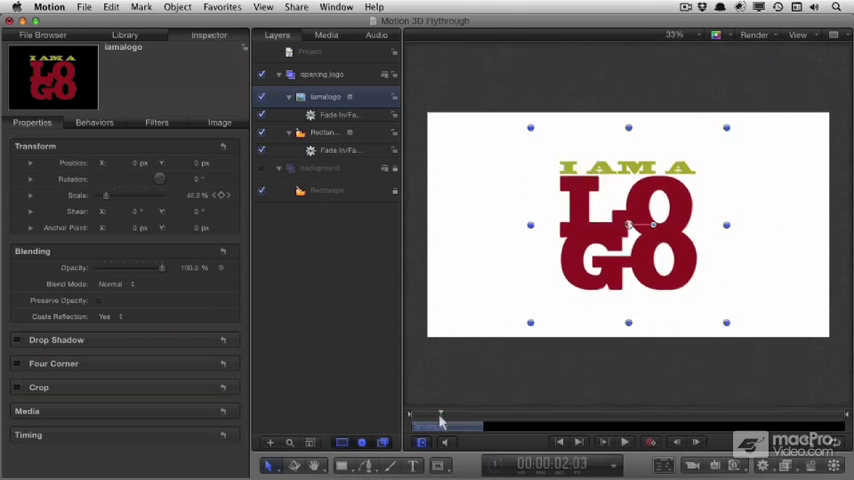
Step: Move to the first frame to key the logo's scale at 0%
click(602, 441)
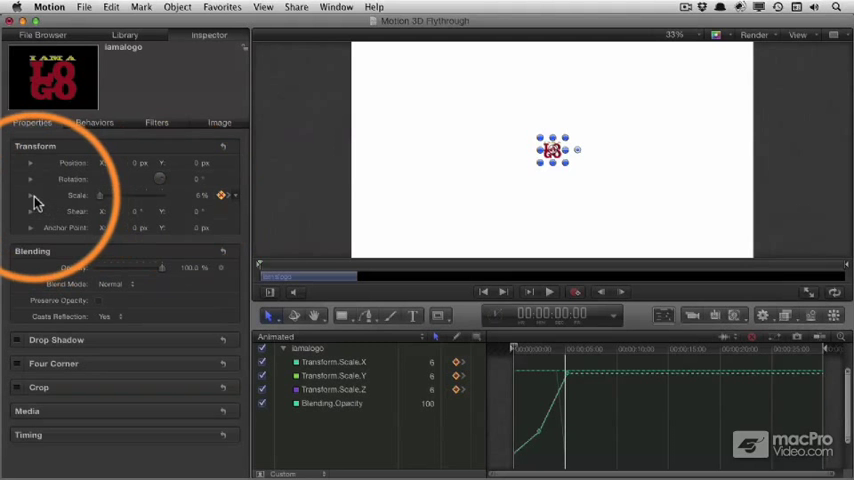
Step: Expand and collapse the Scale values, then select the scale curve's starting keyframe
click(30, 195)
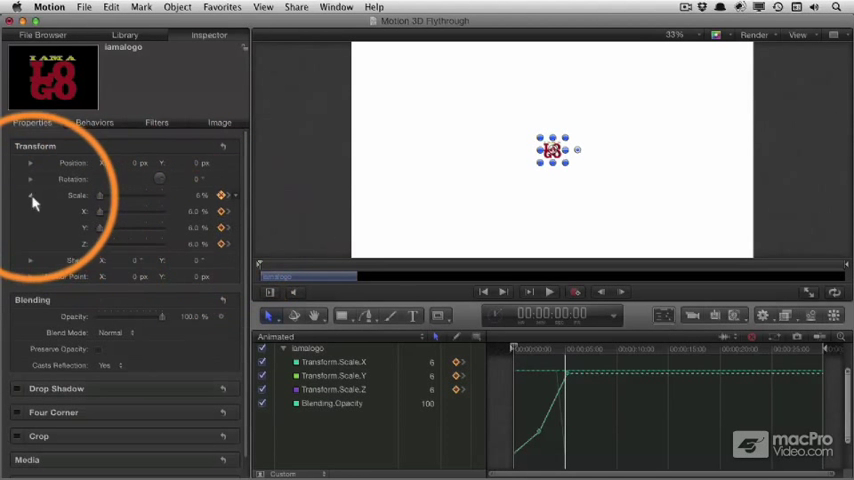
click(30, 195)
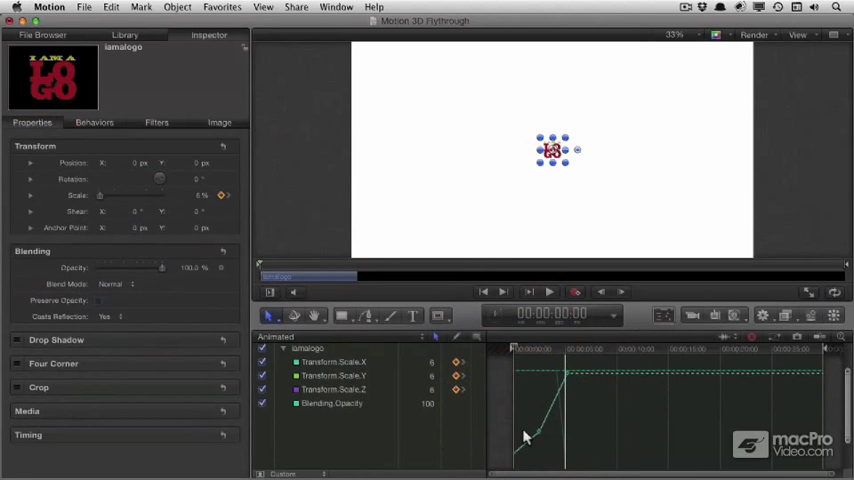
click(333, 361)
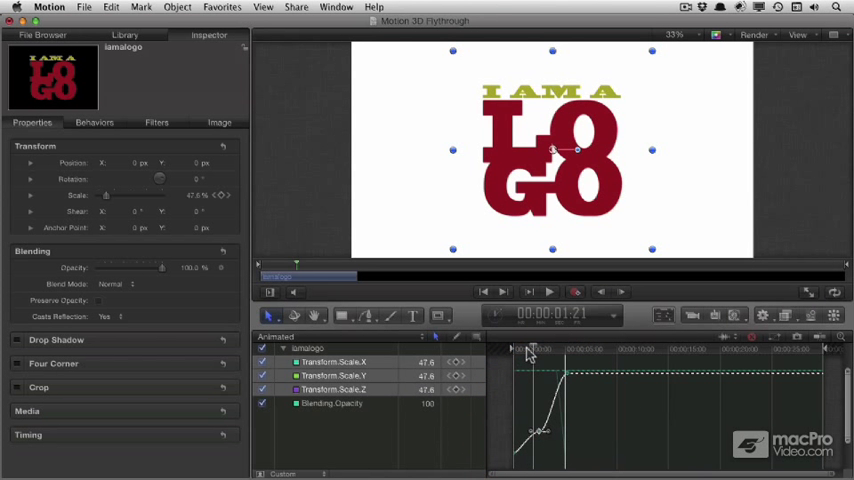
Step: Drag the scale keyframe's Bézier handle so the logo eases in, reaching about 55% midway
drag(533, 350, 523, 350)
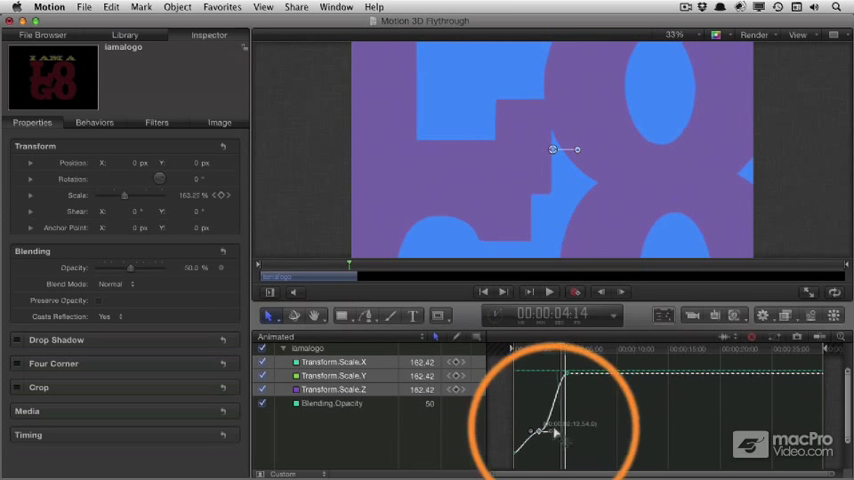
drag(555, 430, 558, 422)
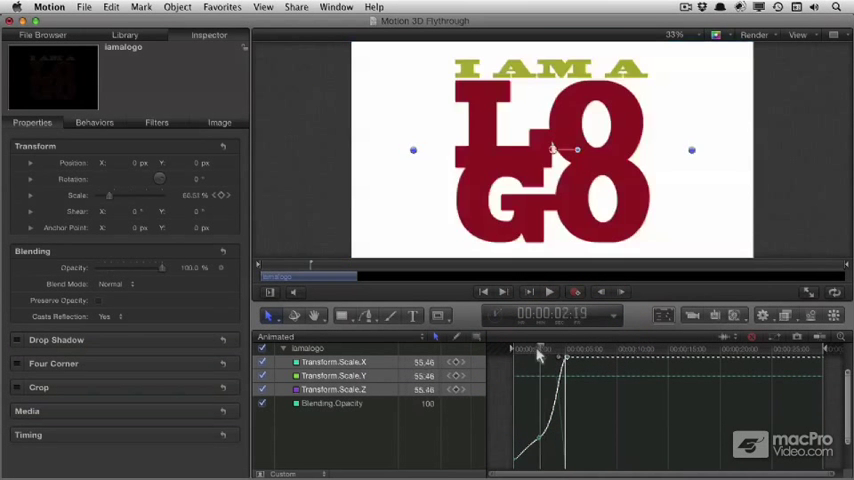
Step: Play the eased scale-up and stop at an early frame with the logo near 34%
click(527, 291)
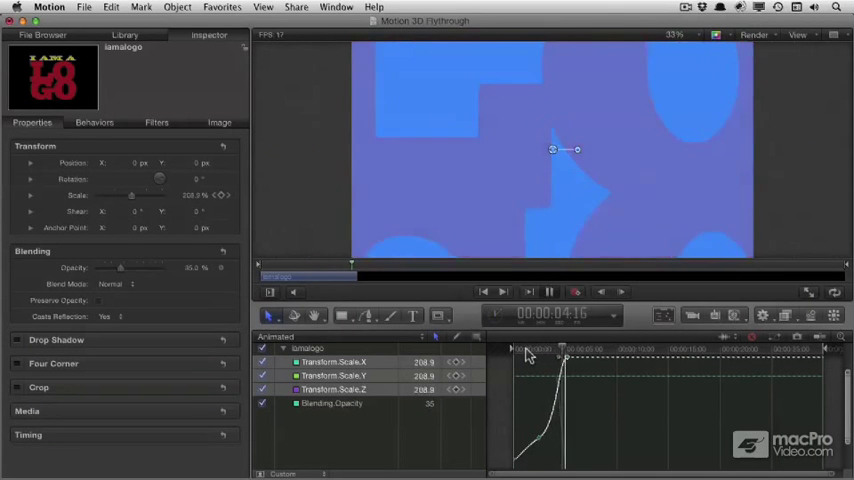
click(530, 349)
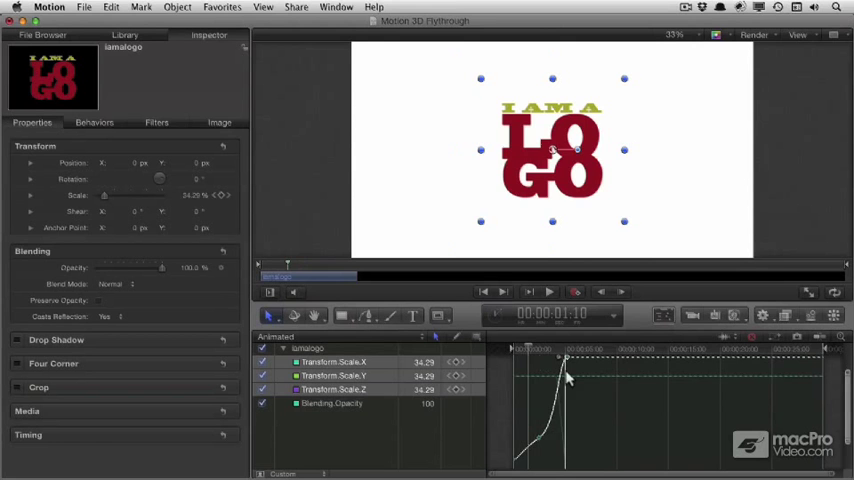
mouse_move(533, 433)
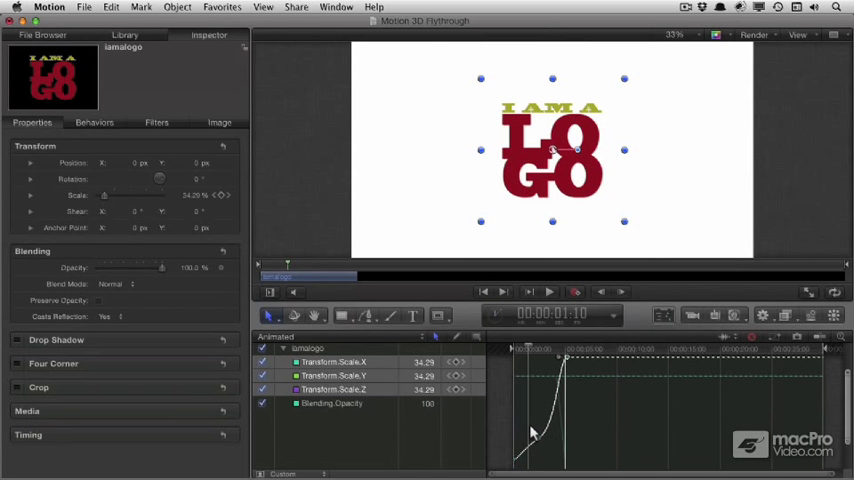